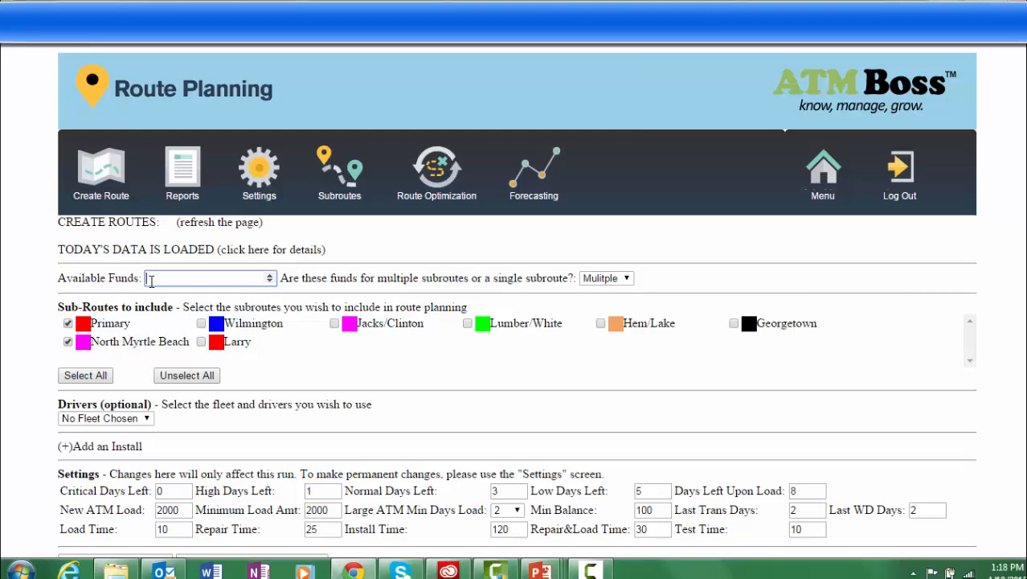
Step: Enter 150000 as the available funds for the route plan
{"action": "type", "text": "1500"}
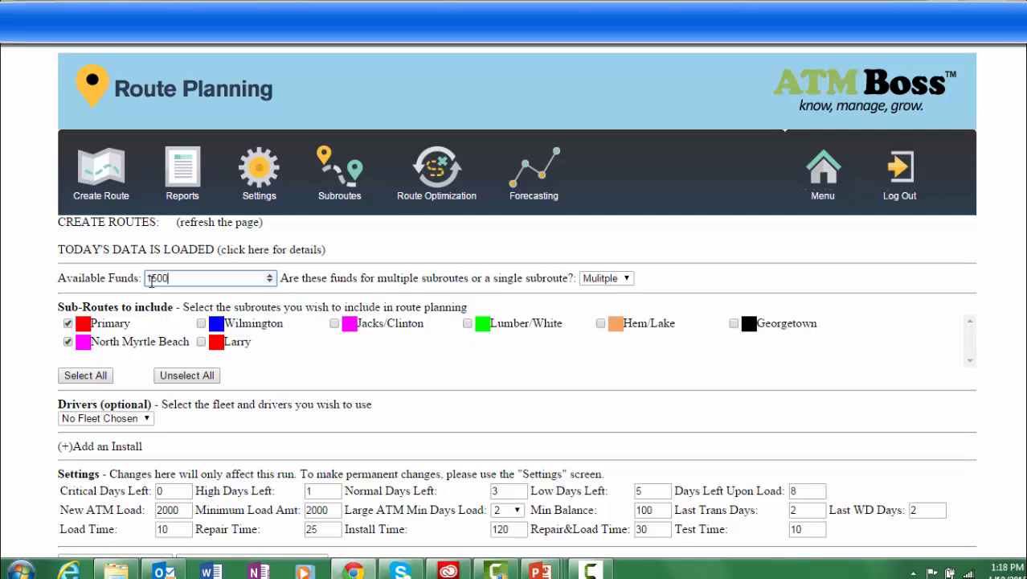
{"action": "type", "text": "150000"}
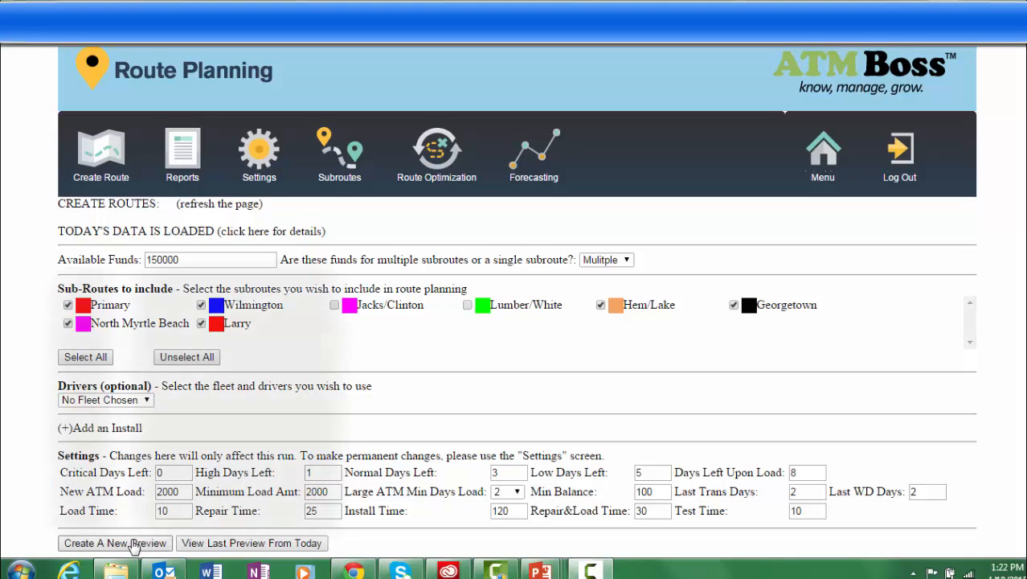
Step: Create a new routing preview and review the allocated terminal loads totaling 150000
{"action": "left_click", "coordinate": [114, 542]}
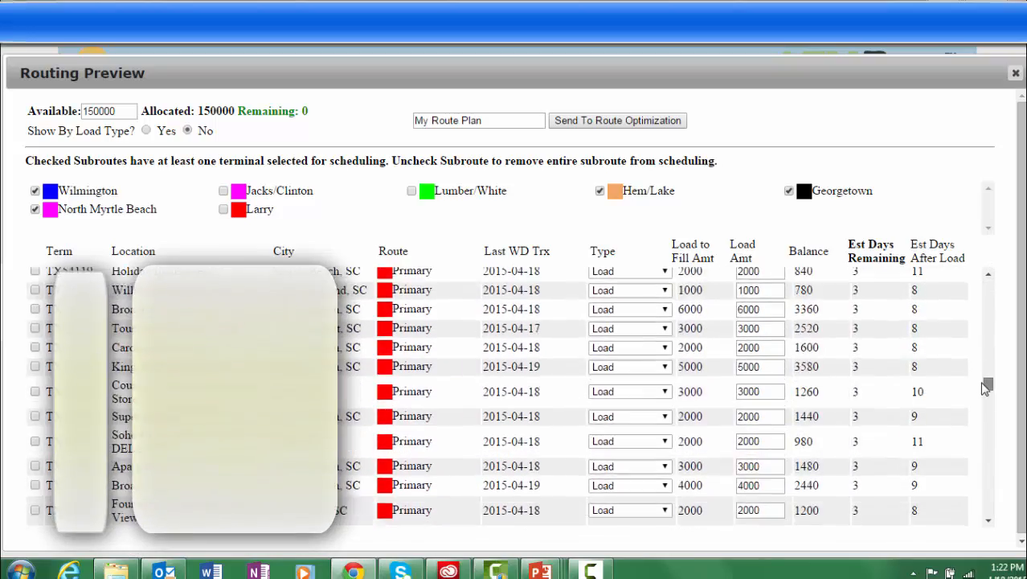
{"action": "scroll", "scroll_direction": "down", "scroll_amount": 3}
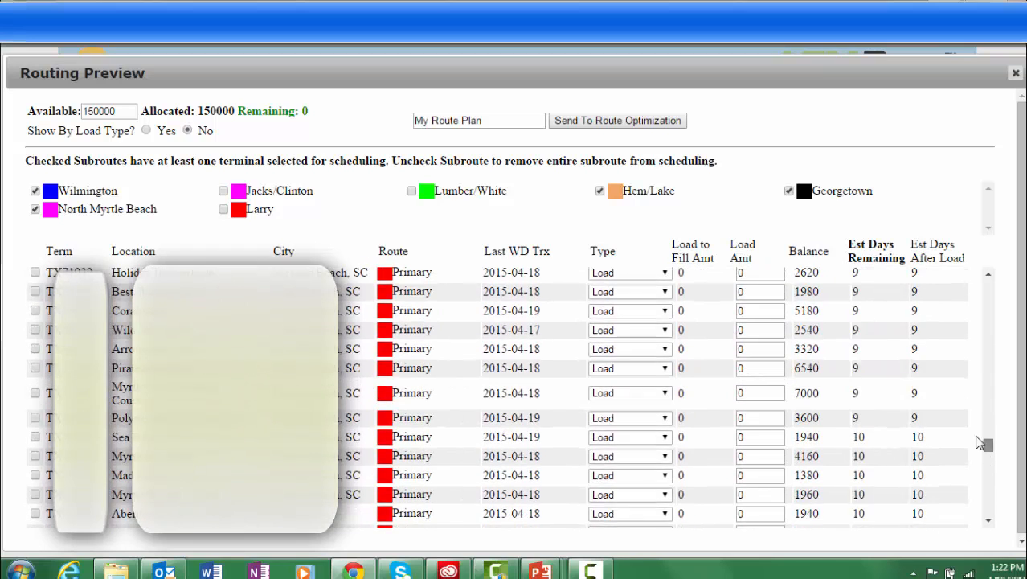
{"action": "scroll", "scroll_direction": "down", "scroll_amount": 3}
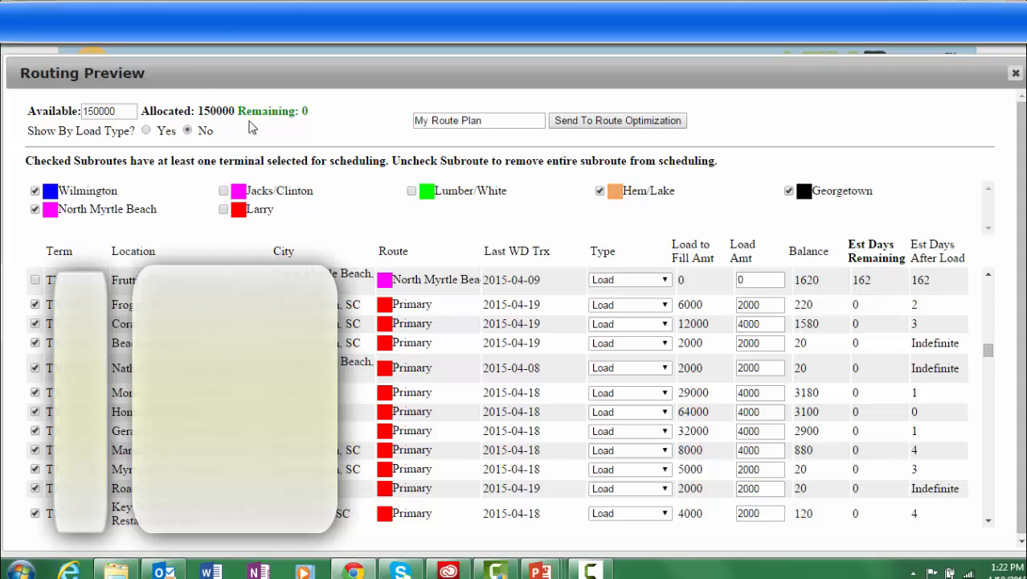
{"action": "mouse_move", "coordinate": [317, 119]}
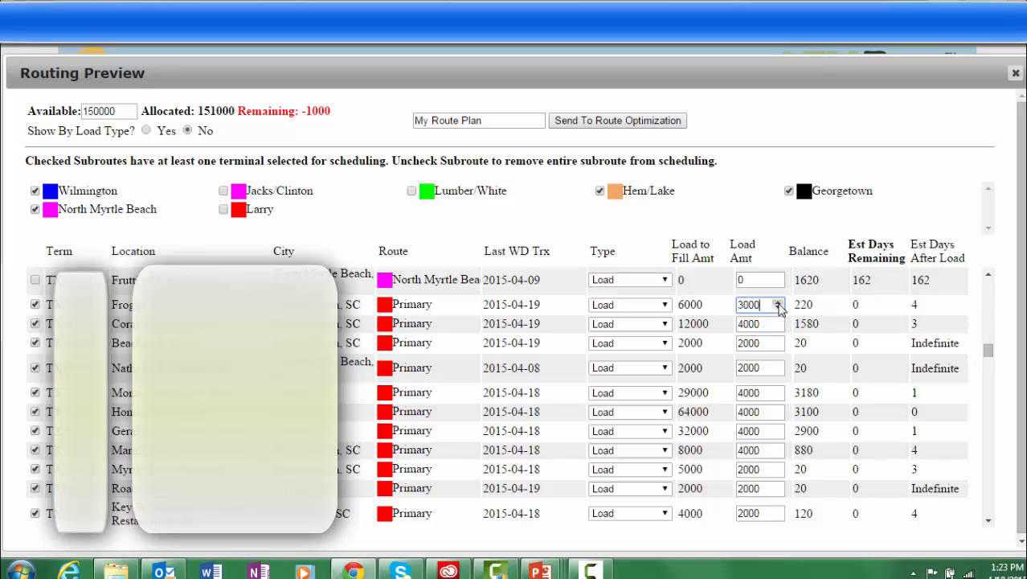
Step: Lower Primary terminal loads to 3000, name the plan for today, and send it to optimization
{"action": "left_click", "coordinate": [777, 320]}
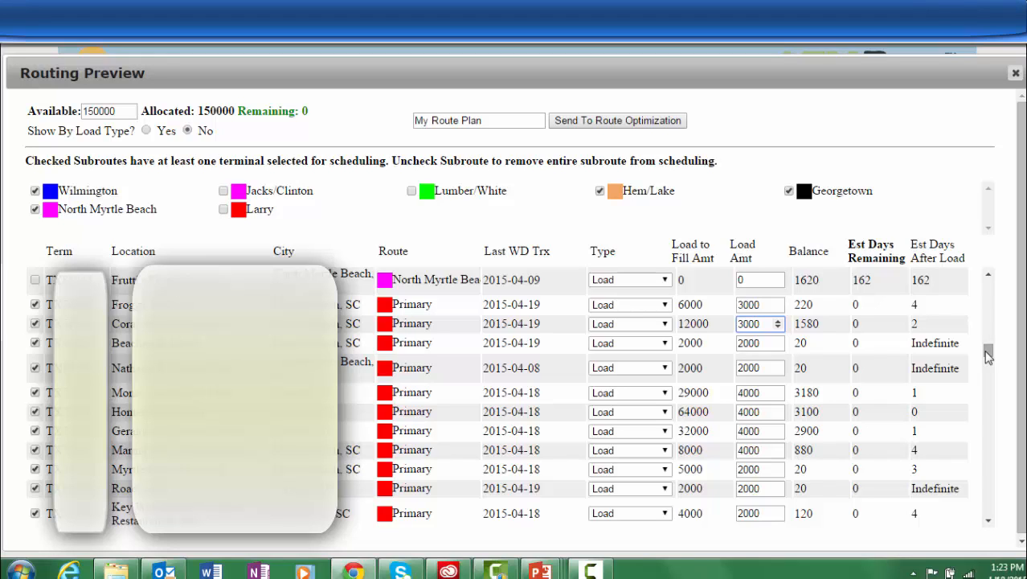
{"action": "type", "text": "Today's"}
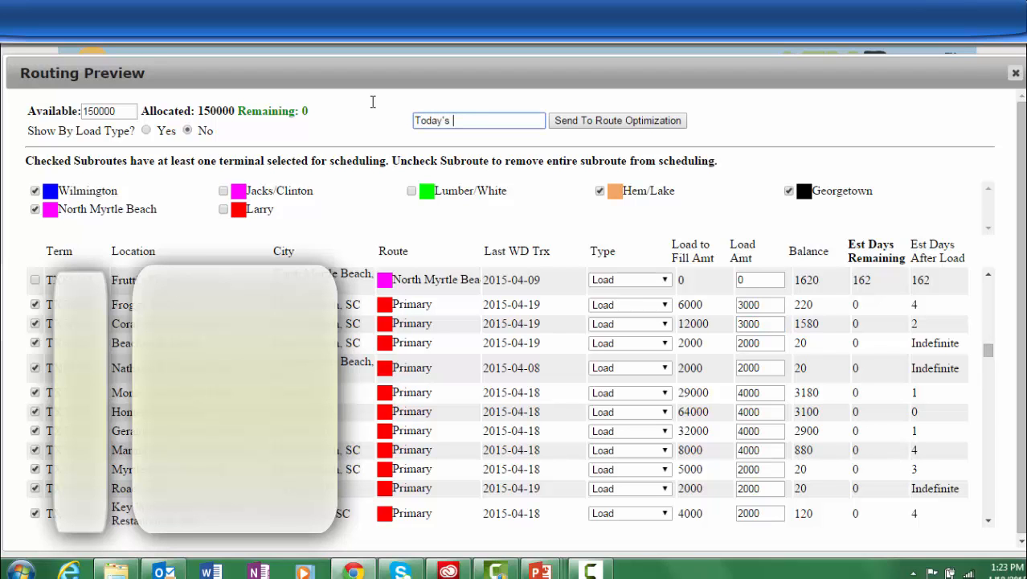
{"action": "left_click", "coordinate": [1015, 72]}
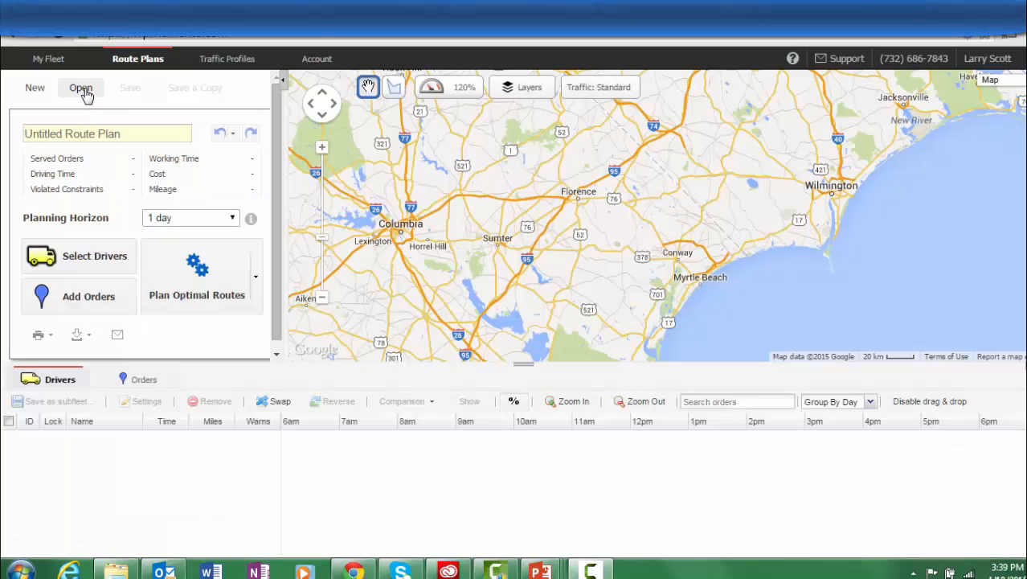
Step: Open the saved 'Today's Route' plan showing its 88 ATM stops
{"action": "left_click", "coordinate": [80, 88]}
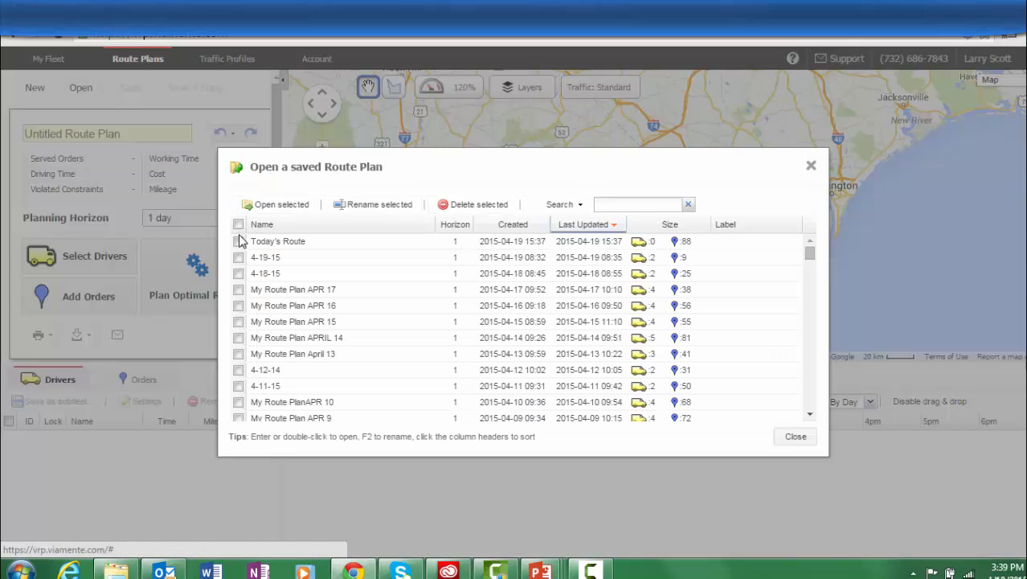
{"action": "left_click", "coordinate": [238, 241]}
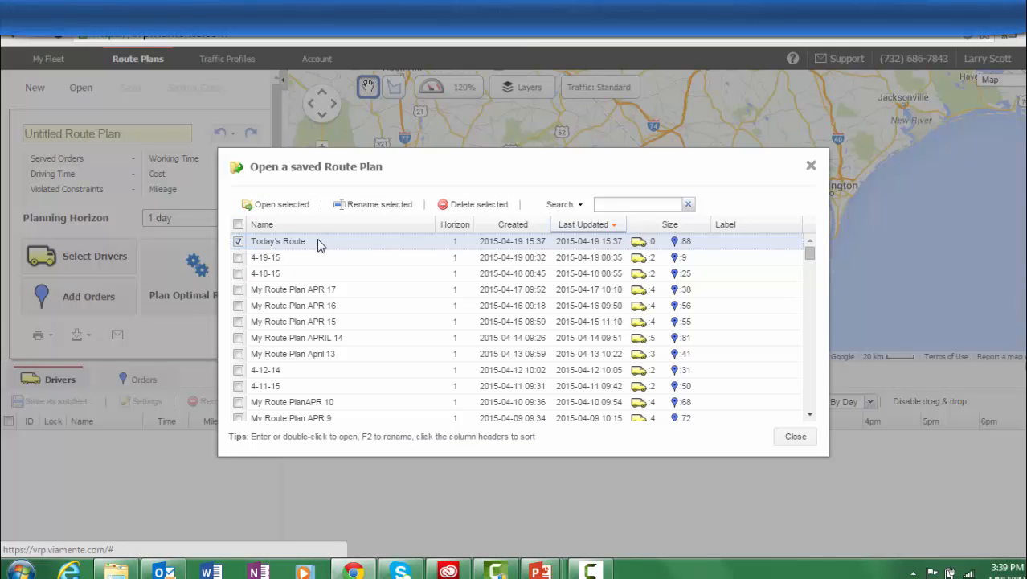
{"action": "double_click", "coordinate": [277, 241]}
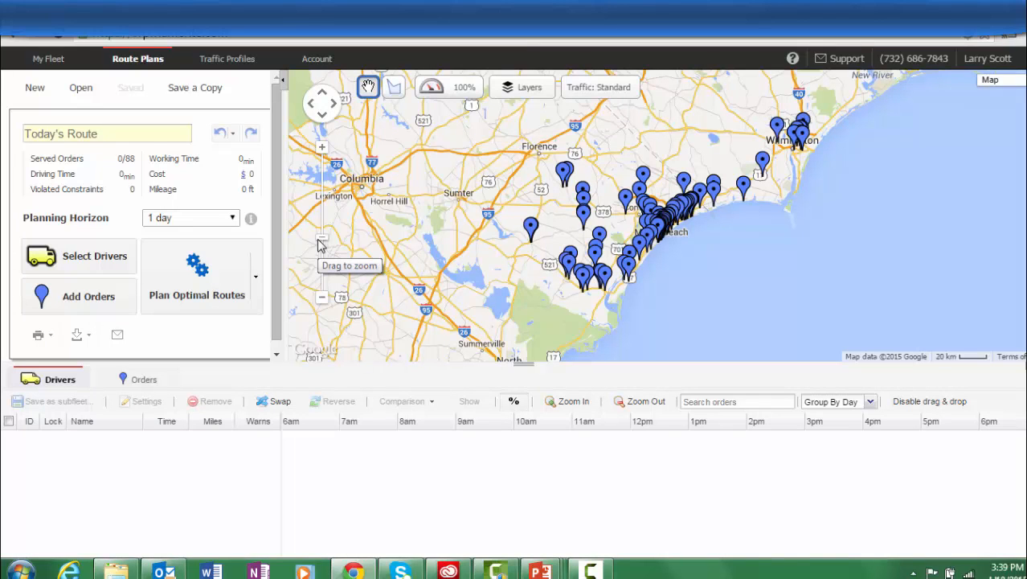
Step: Select the first four drivers and assign them to Today's Route
{"action": "left_click", "coordinate": [94, 255]}
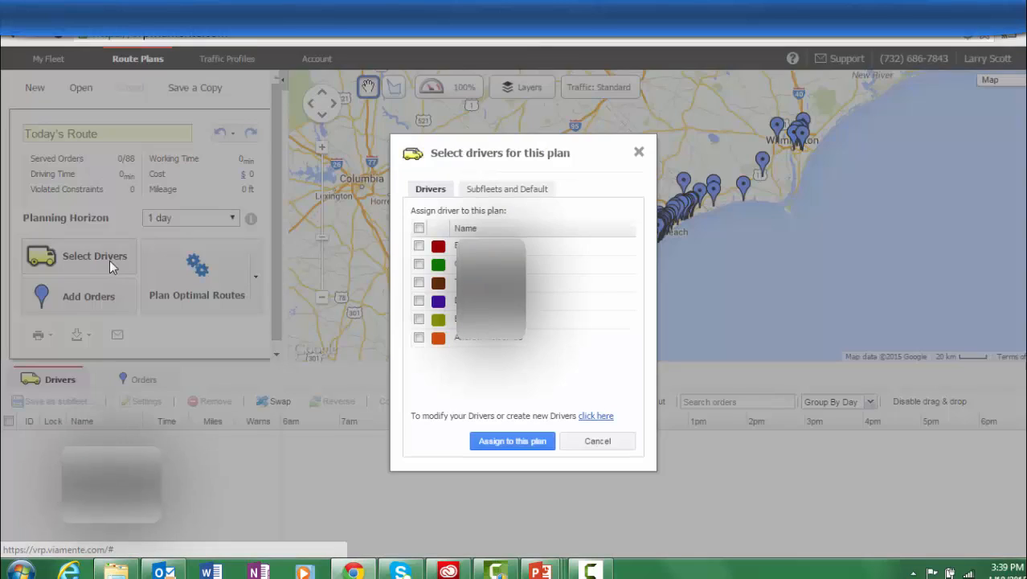
{"action": "left_click", "coordinate": [419, 246]}
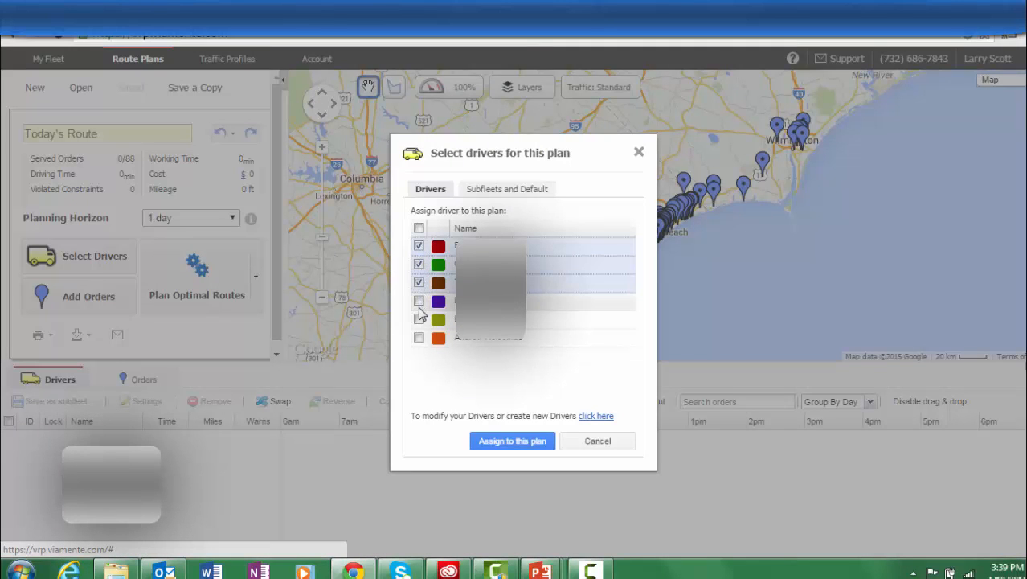
{"action": "left_click", "coordinate": [418, 300]}
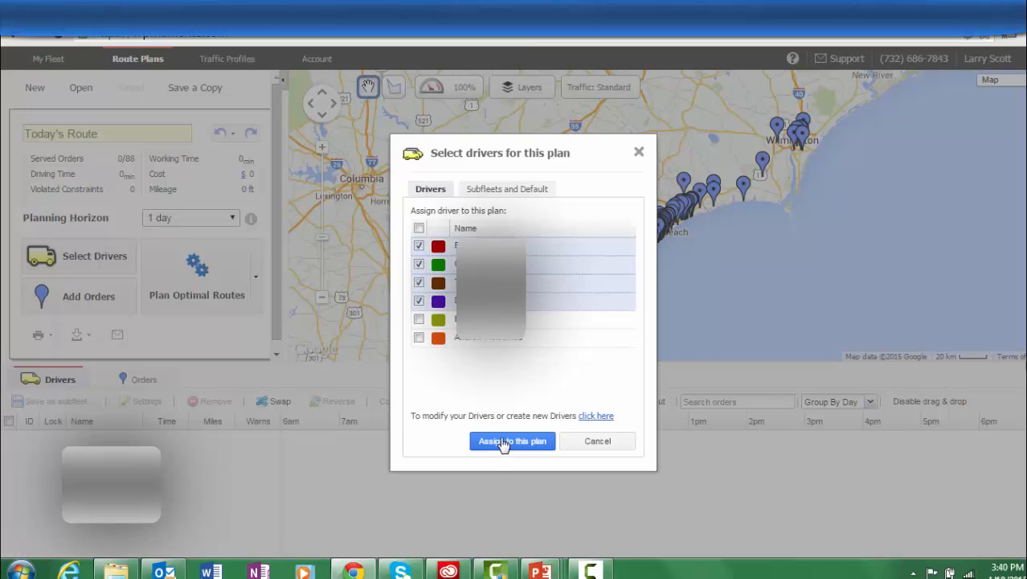
{"action": "left_click", "coordinate": [512, 440]}
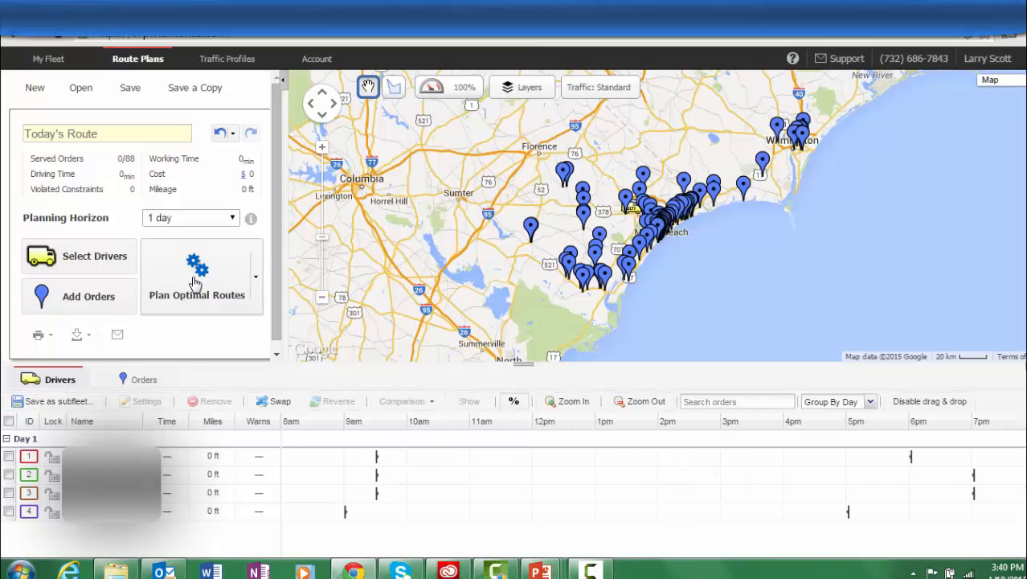
Step: Plan optimal routes, serving all 88 orders across four drivers (593.1 mi, $830)
{"action": "left_click", "coordinate": [197, 281]}
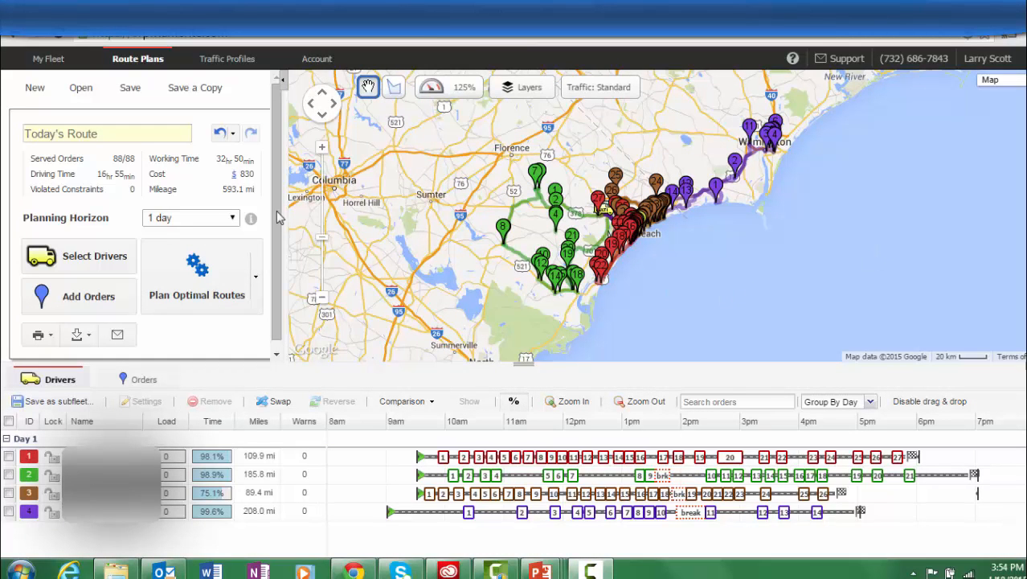
{"action": "mouse_move", "coordinate": [163, 185]}
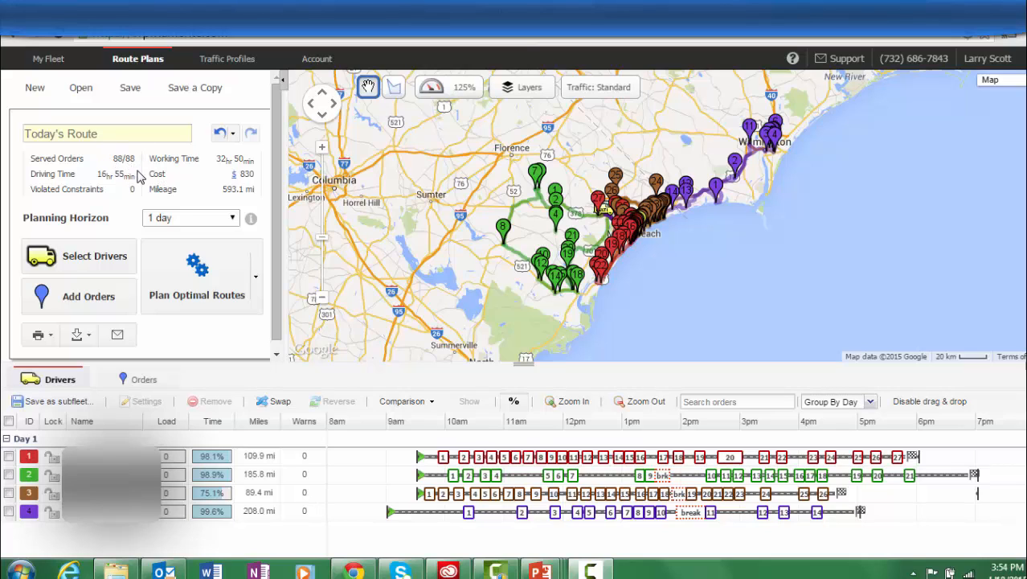
{"action": "mouse_move", "coordinate": [137, 181]}
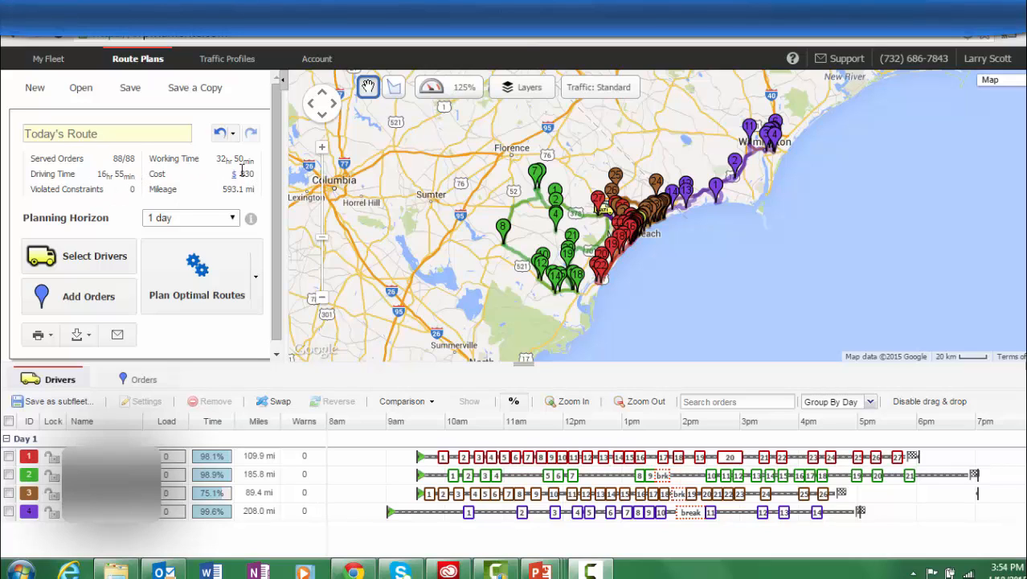
{"action": "mouse_move", "coordinate": [259, 183]}
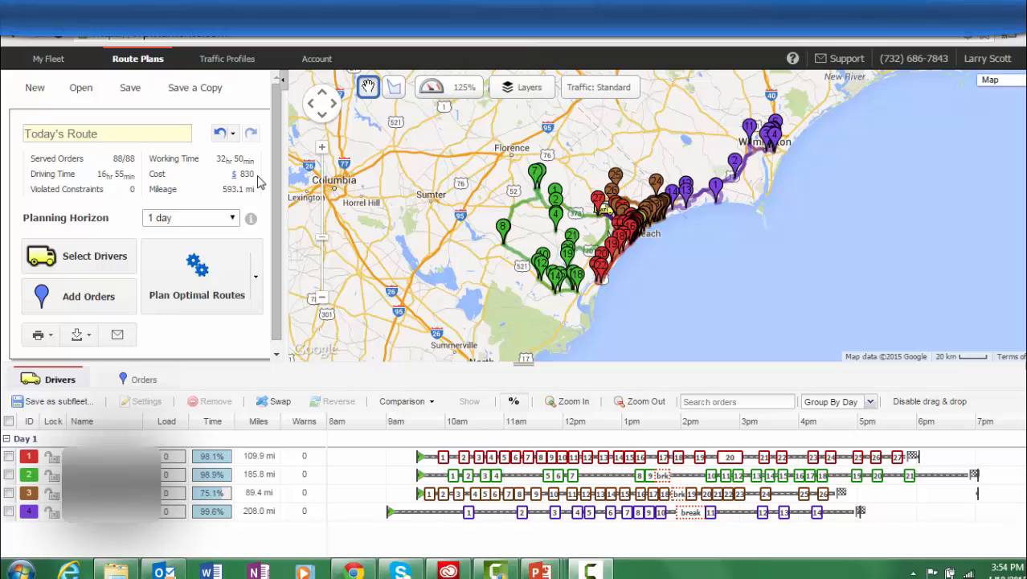
{"action": "mouse_move", "coordinate": [193, 183]}
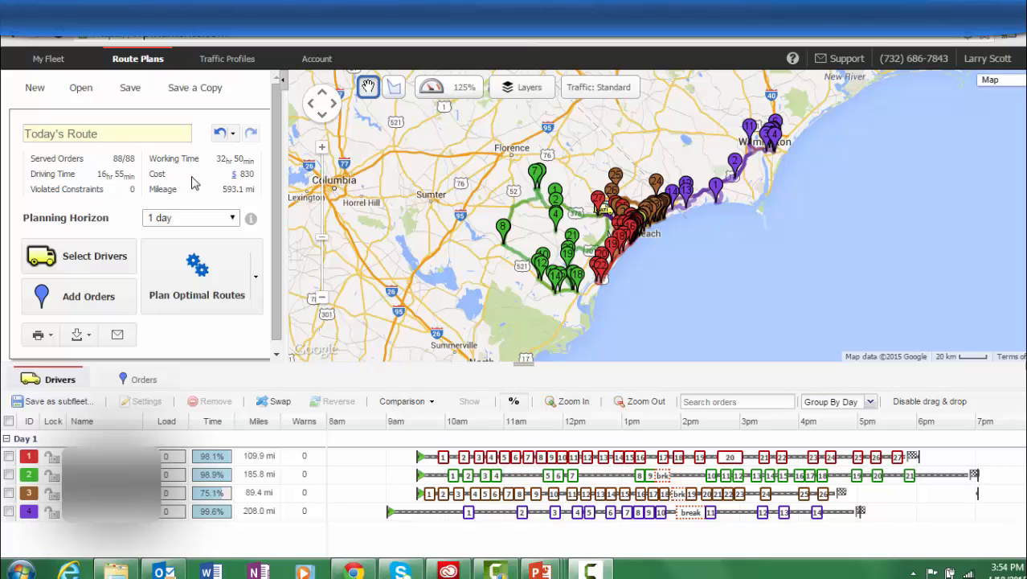
{"action": "mouse_move", "coordinate": [172, 289]}
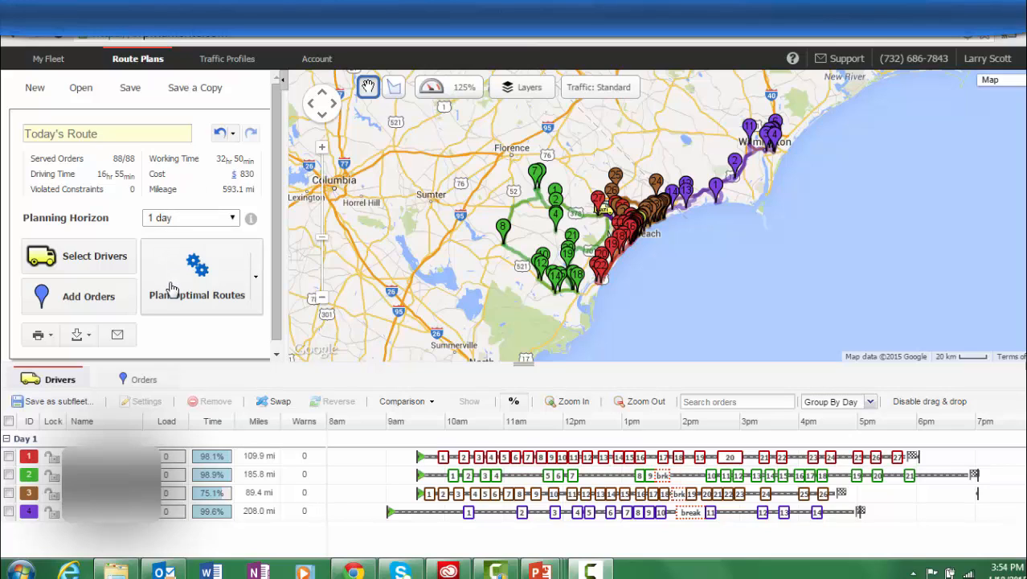
{"action": "mouse_move", "coordinate": [369, 446]}
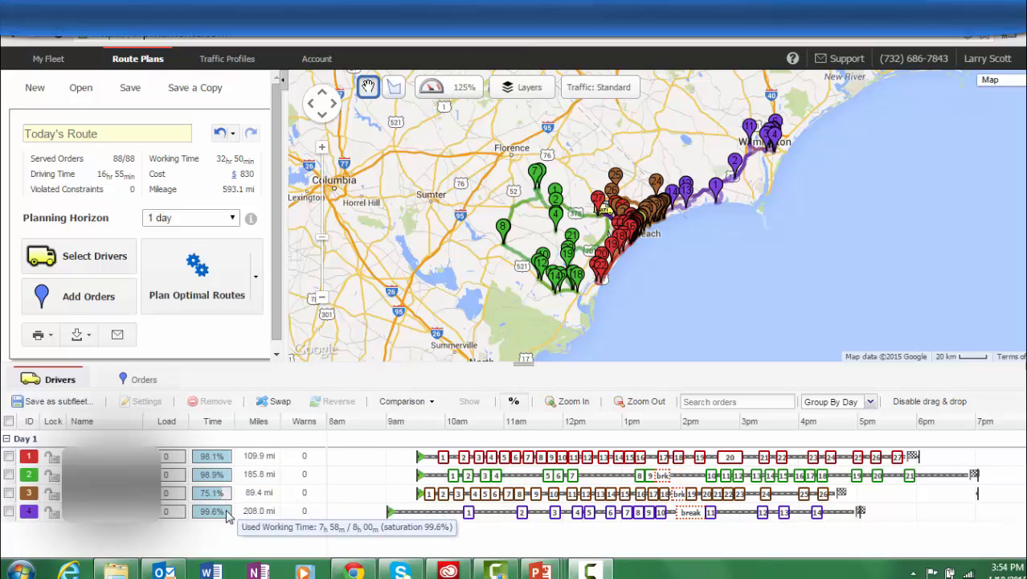
{"action": "mouse_move", "coordinate": [458, 470]}
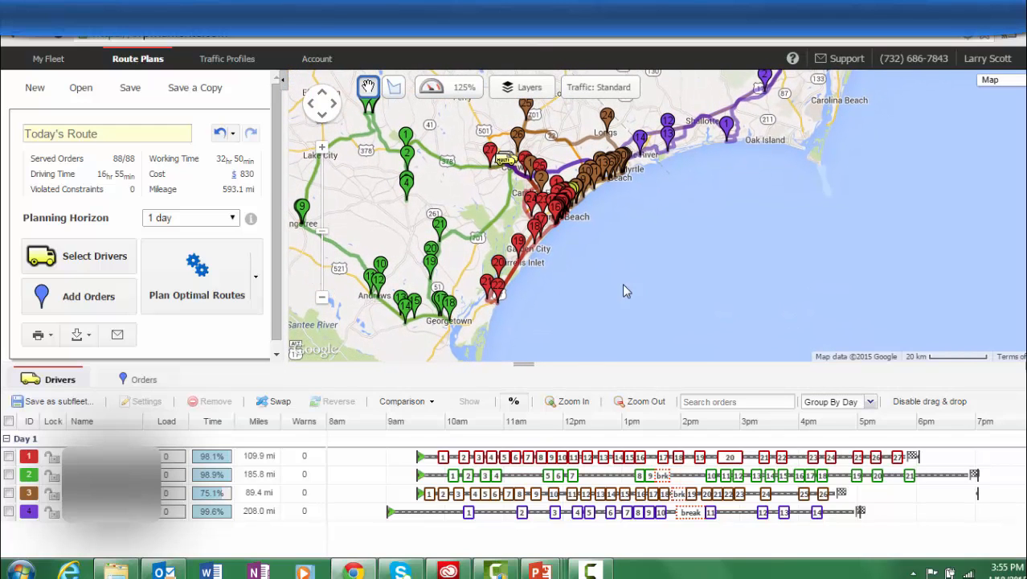
{"action": "mouse_move", "coordinate": [550, 222]}
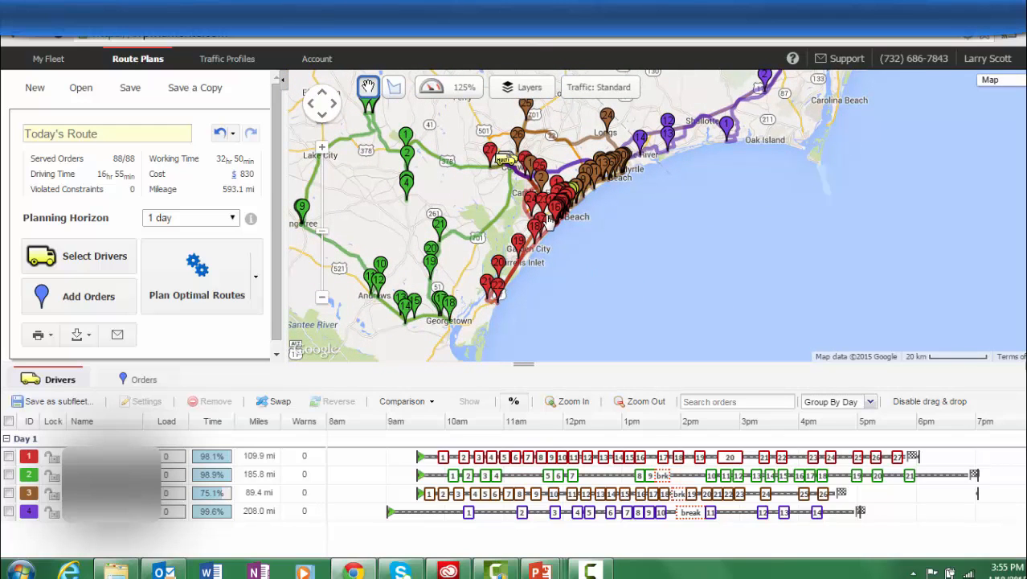
{"action": "mouse_move", "coordinate": [502, 307]}
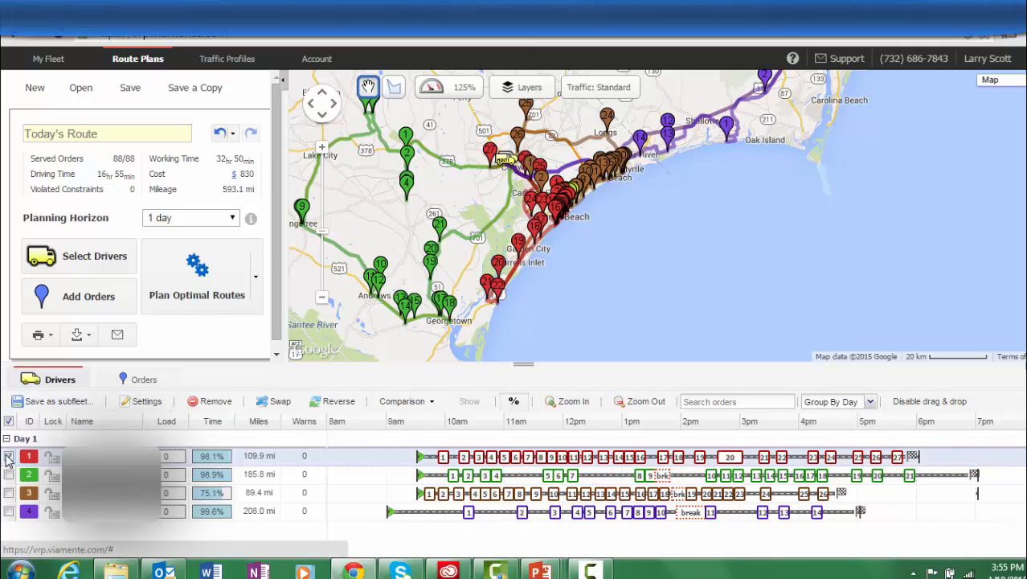
{"action": "mouse_move", "coordinate": [333, 401]}
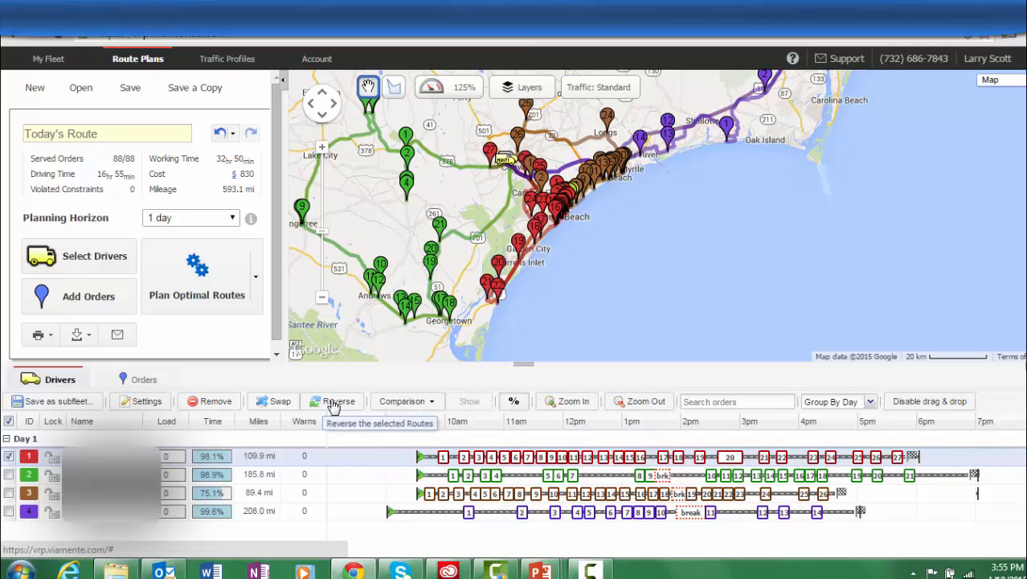
{"action": "left_click", "coordinate": [331, 401]}
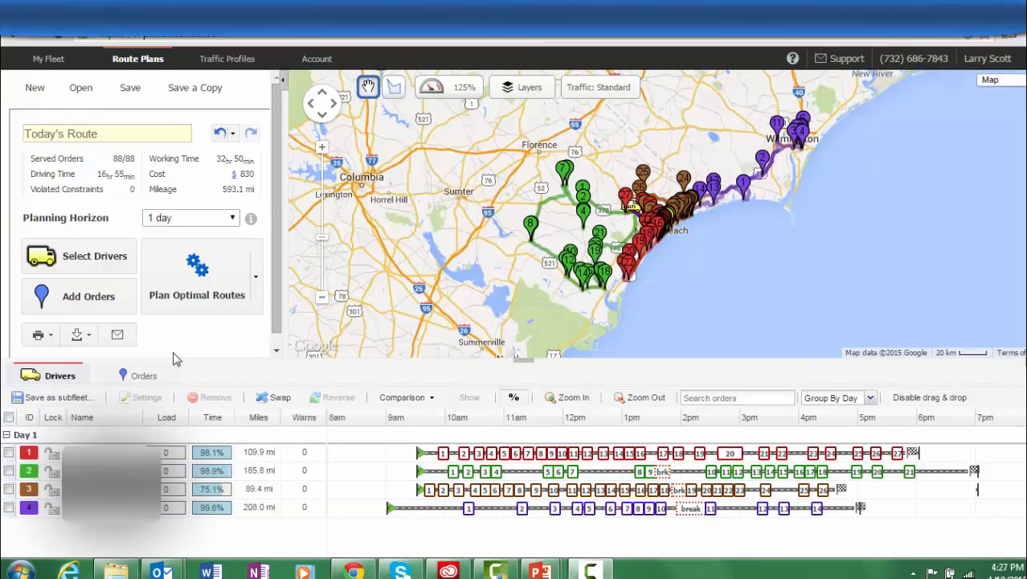
Step: Open Send Routes and tick the drivers who should receive route emails
{"action": "left_click", "coordinate": [117, 334]}
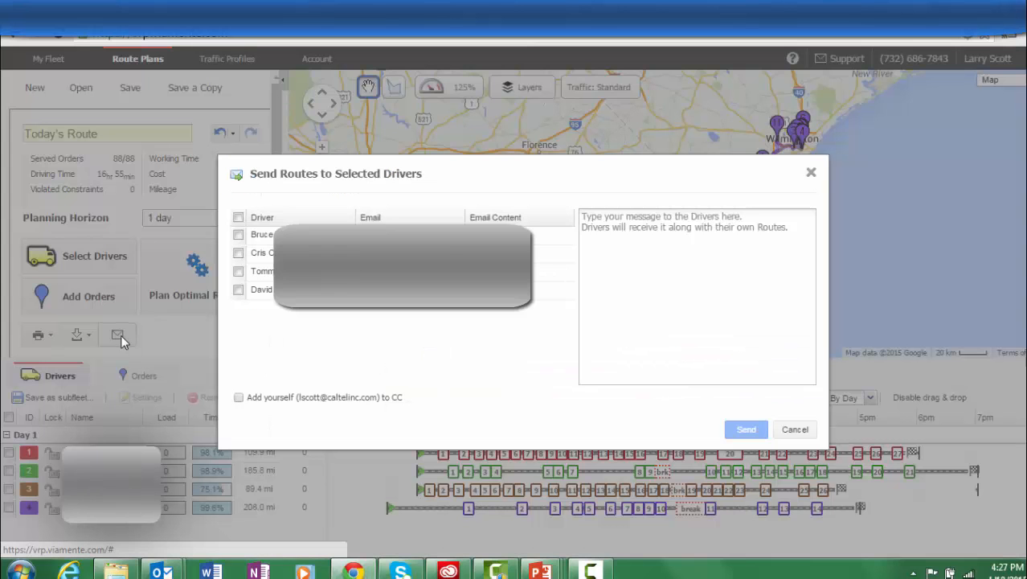
{"action": "left_click", "coordinate": [238, 233]}
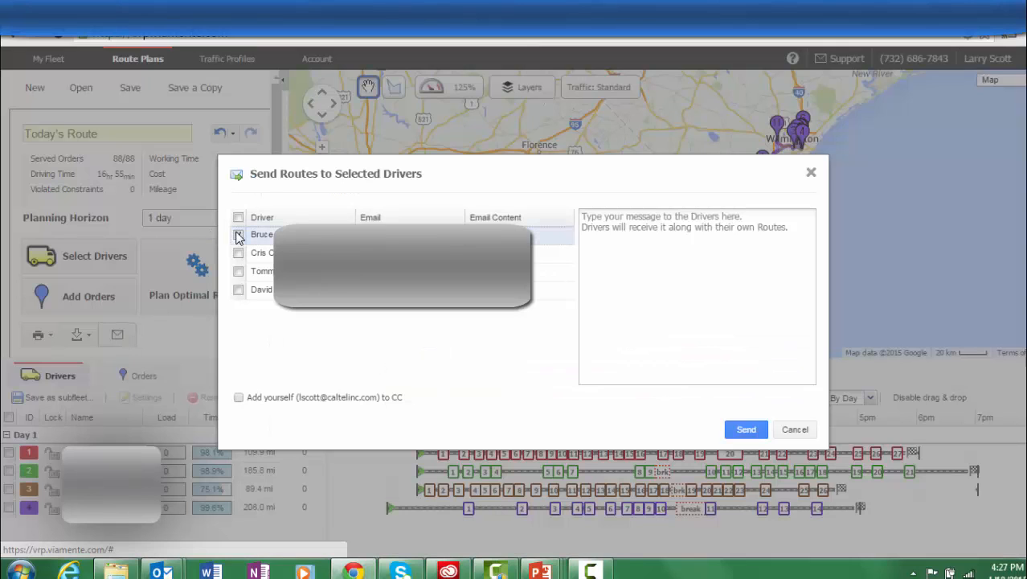
{"action": "left_click", "coordinate": [238, 233]}
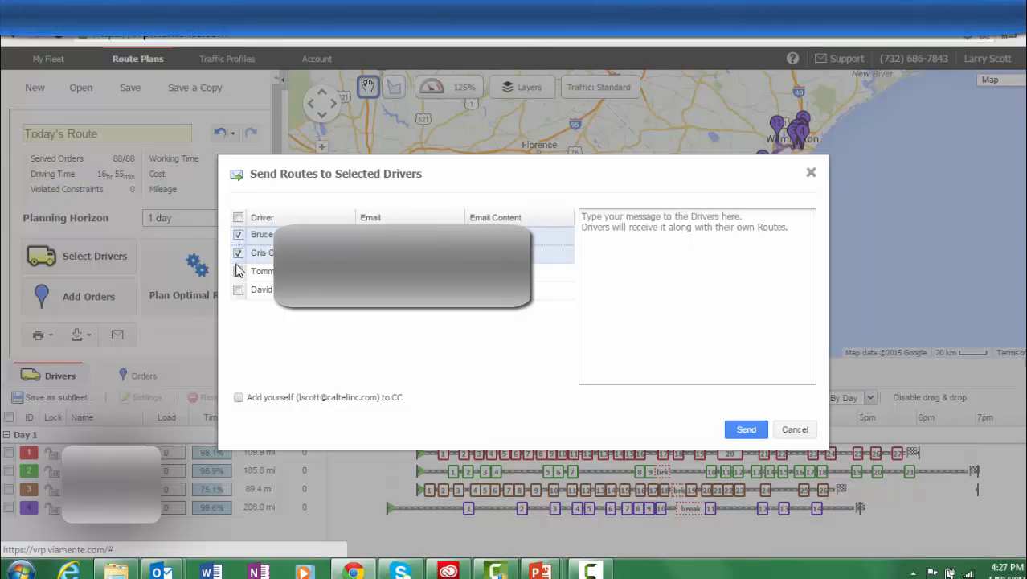
{"action": "left_click", "coordinate": [238, 271]}
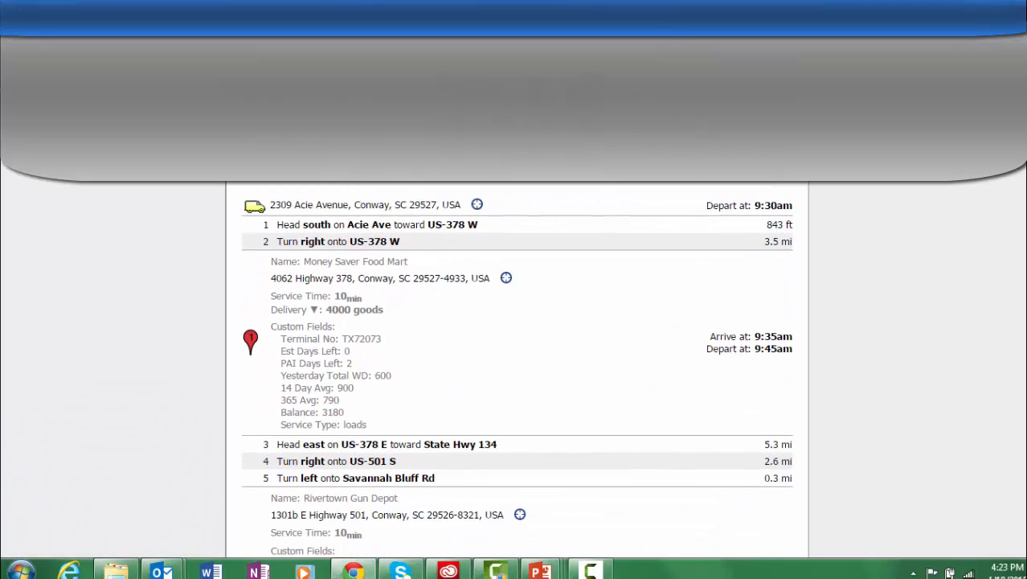
Step: Scroll through the emailed route's turn-by-turn directions and stop details
{"action": "scroll", "scroll_direction": "down", "scroll_amount": 3}
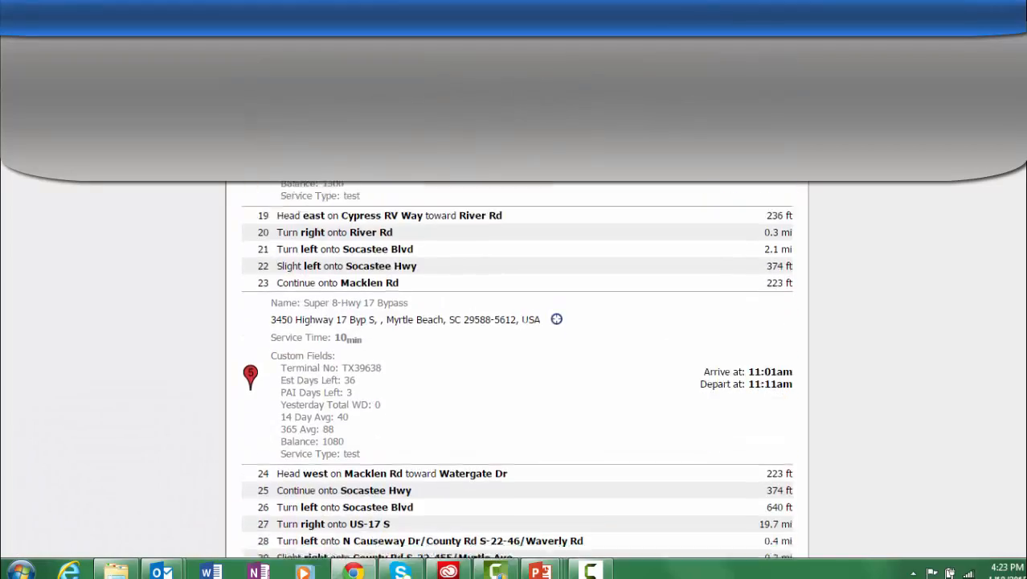
{"action": "scroll", "scroll_direction": "down", "scroll_amount": 3}
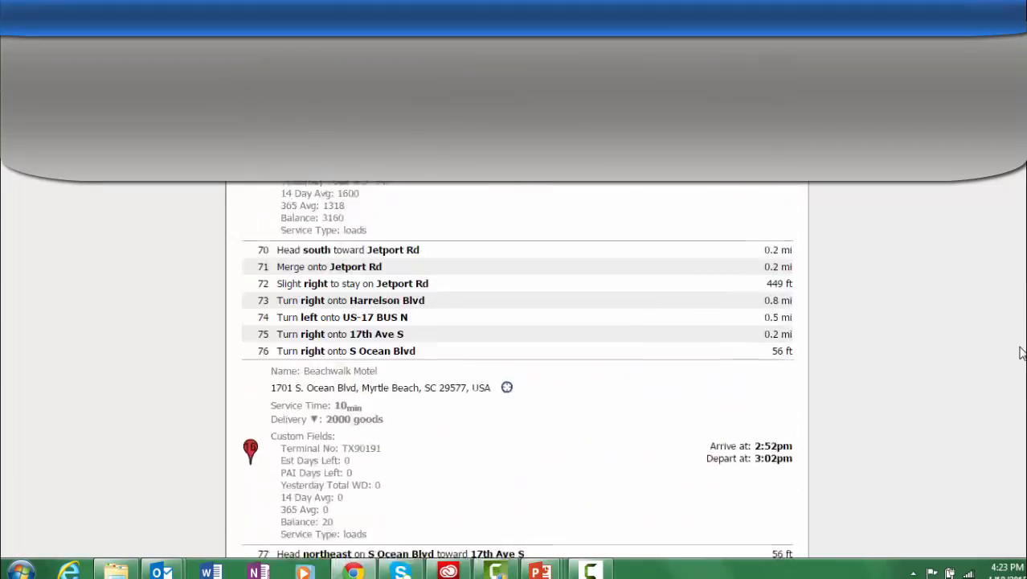
{"action": "scroll", "scroll_direction": "down", "scroll_amount": 3}
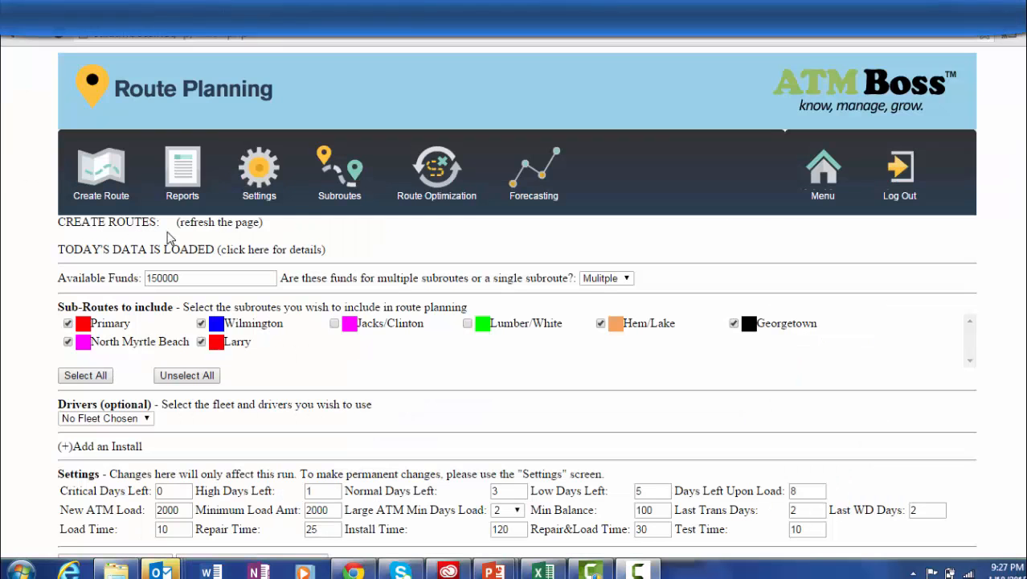
Step: Open the Drivers / Funds report from the Reports menu
{"action": "left_click", "coordinate": [181, 173]}
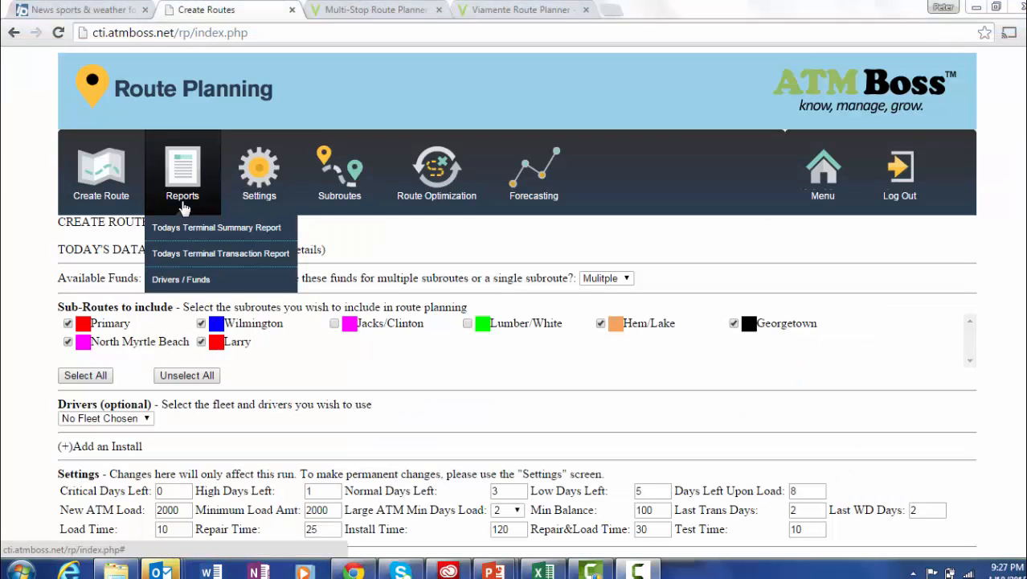
{"action": "left_click", "coordinate": [180, 278]}
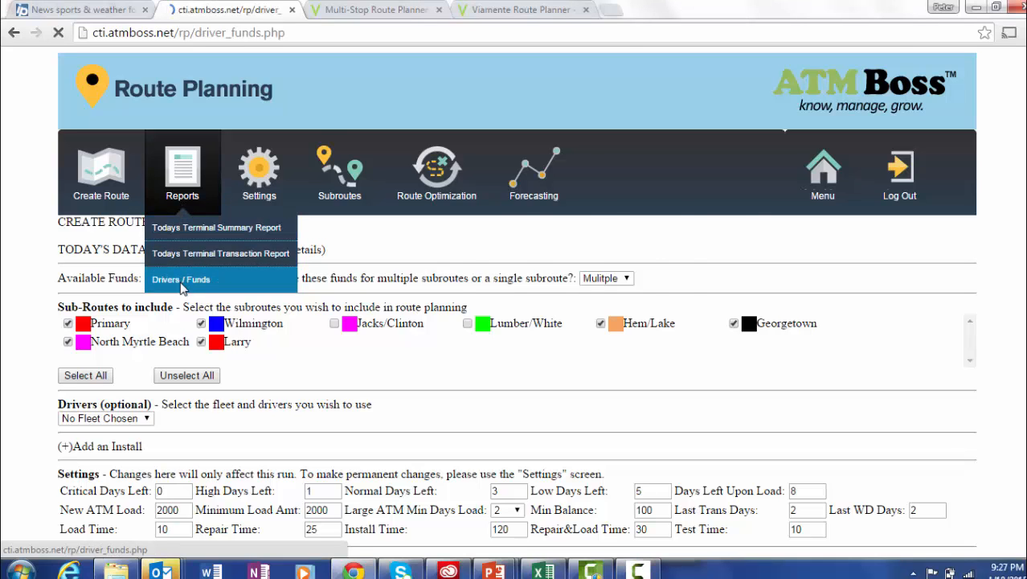
{"action": "left_click", "coordinate": [180, 279]}
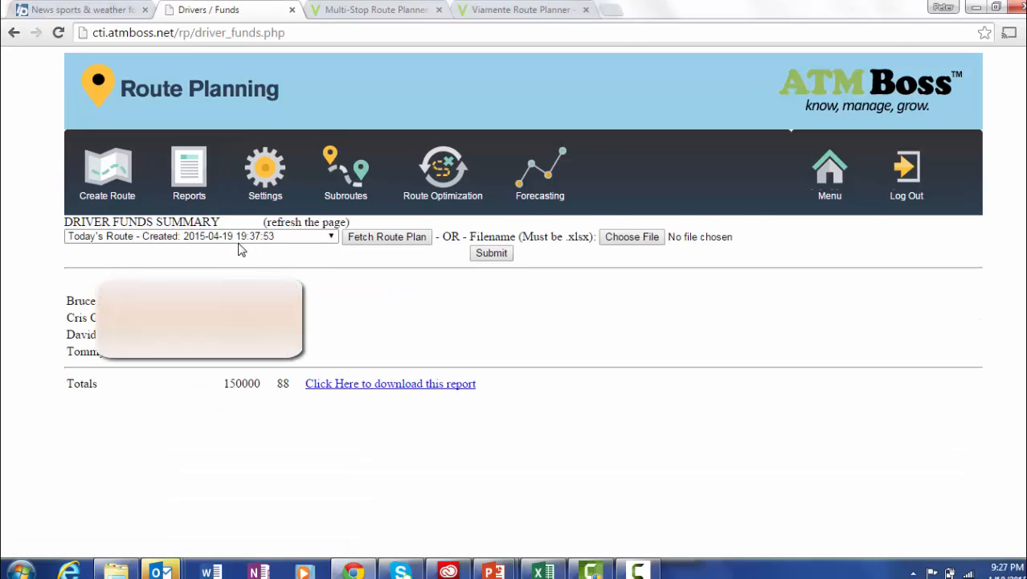
{"action": "mouse_move", "coordinate": [313, 422]}
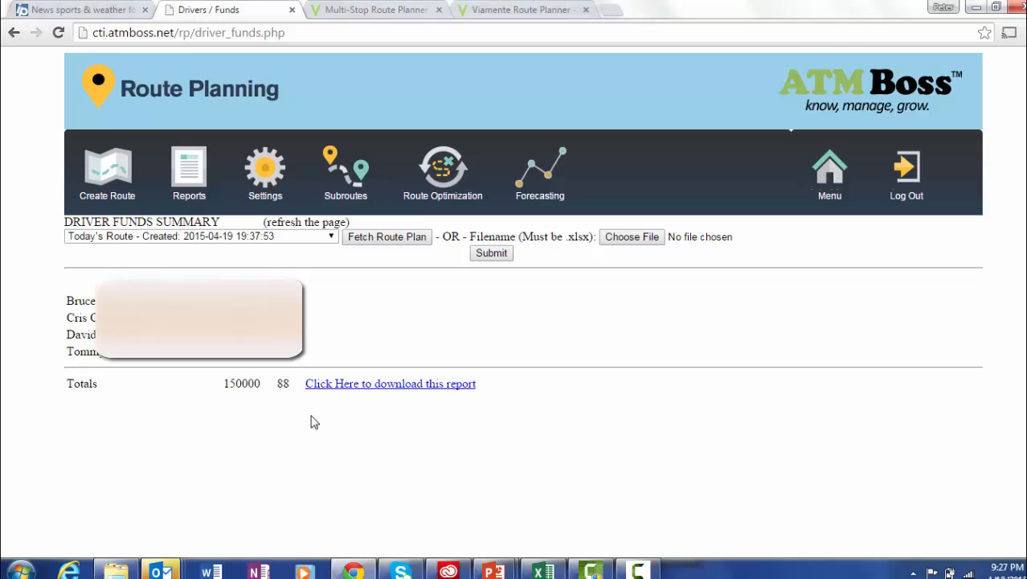
{"action": "mouse_move", "coordinate": [295, 391]}
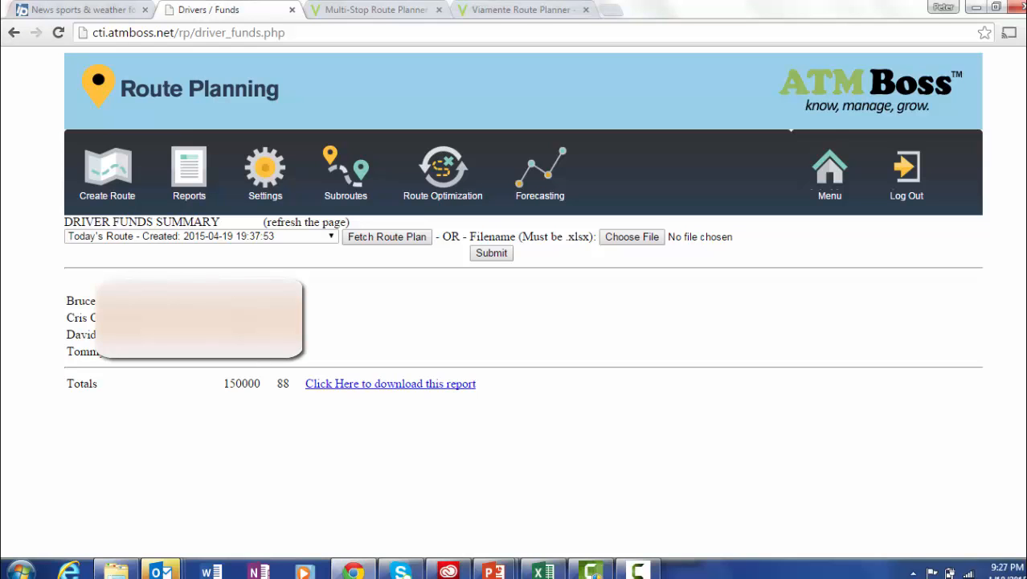
Step: Download the driver funds report and open it in Excel with editing enabled
{"action": "left_click", "coordinate": [390, 384]}
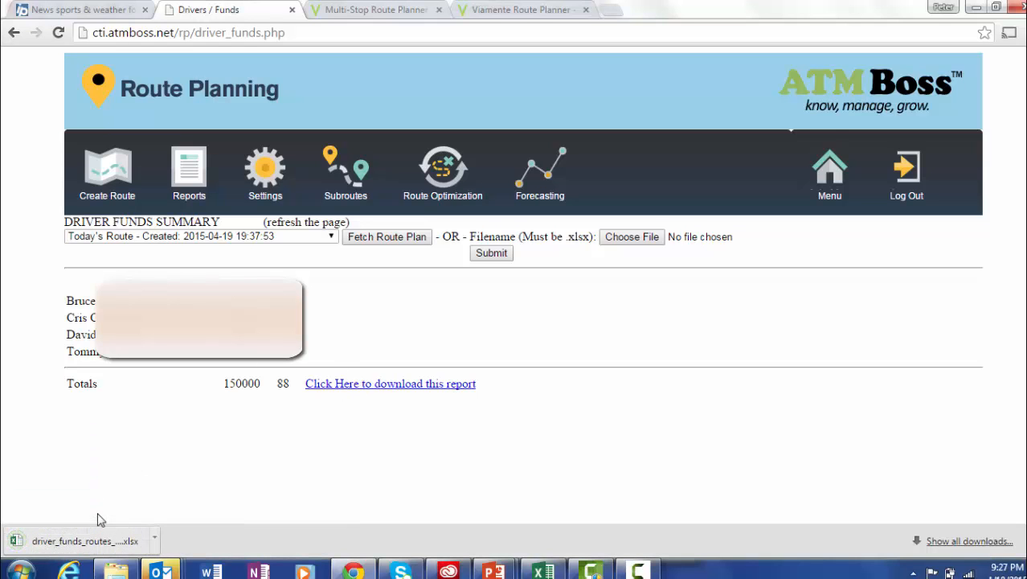
{"action": "left_click", "coordinate": [84, 540]}
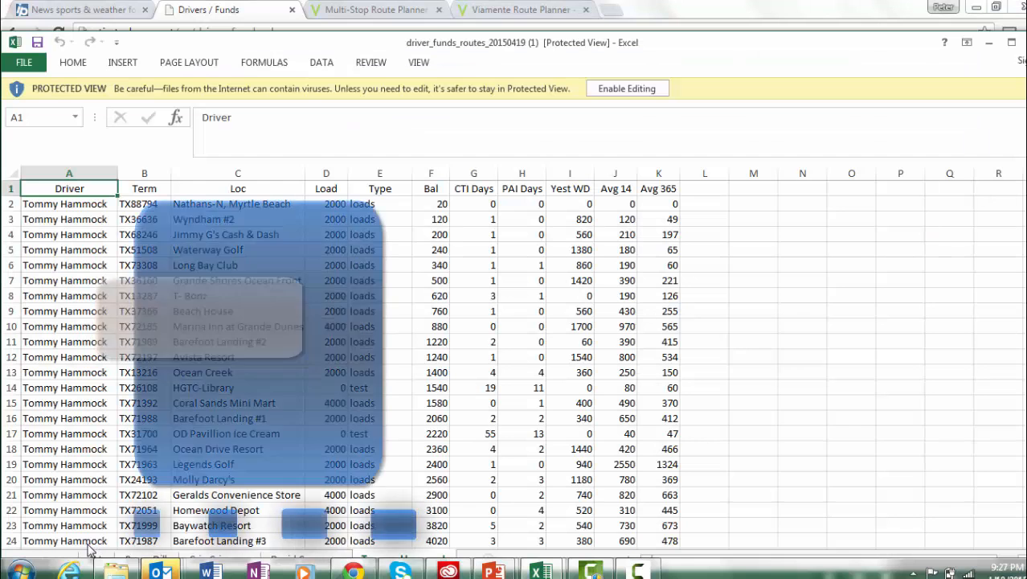
{"action": "left_click", "coordinate": [626, 88]}
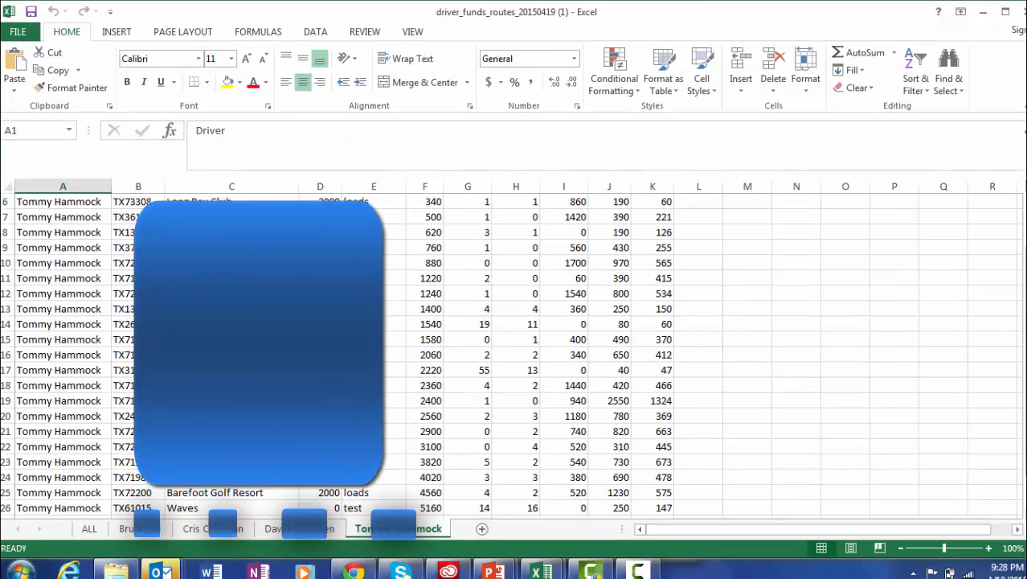